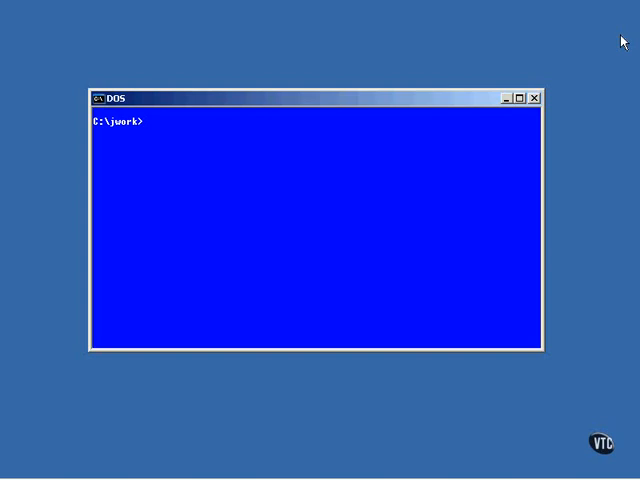
{"action": "type", "text": "vi"}
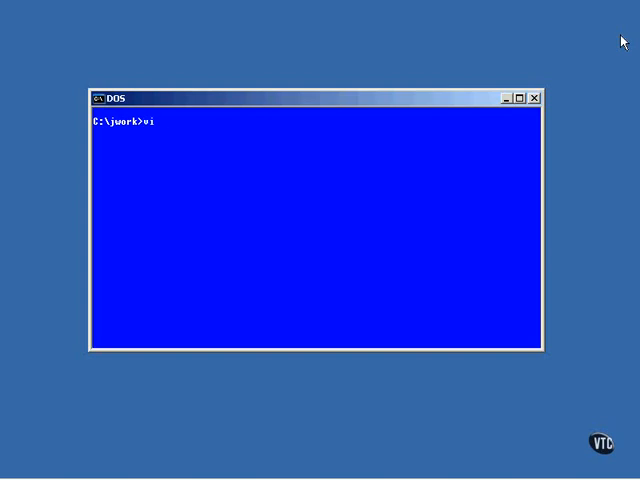
{"action": "type", "text": "ShowCur"}
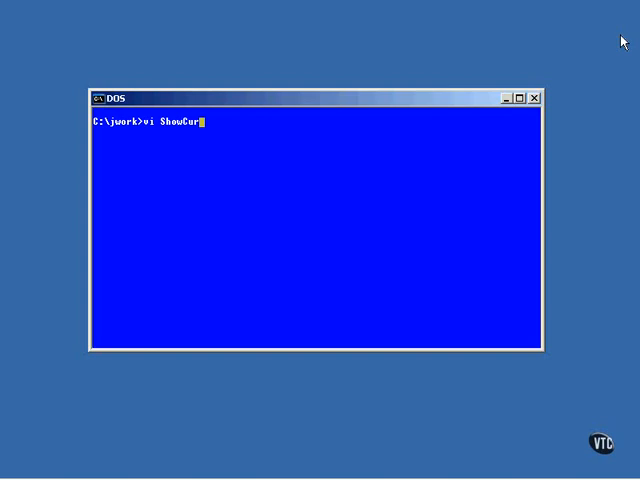
{"action": "type", "text": "sorCanva"}
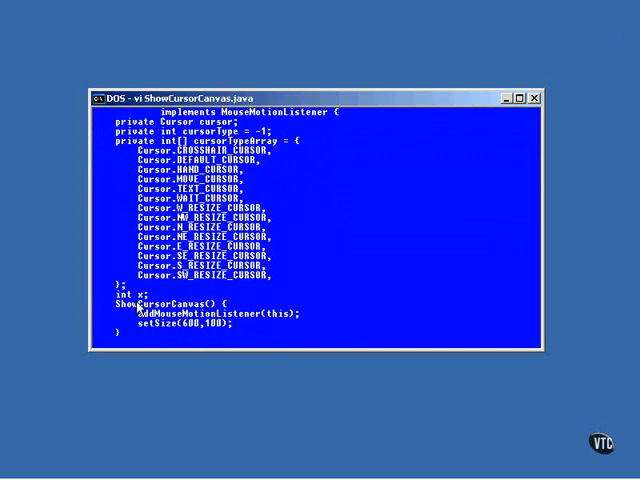
{"action": "scroll", "scroll_direction": "down", "scroll_amount": 3}
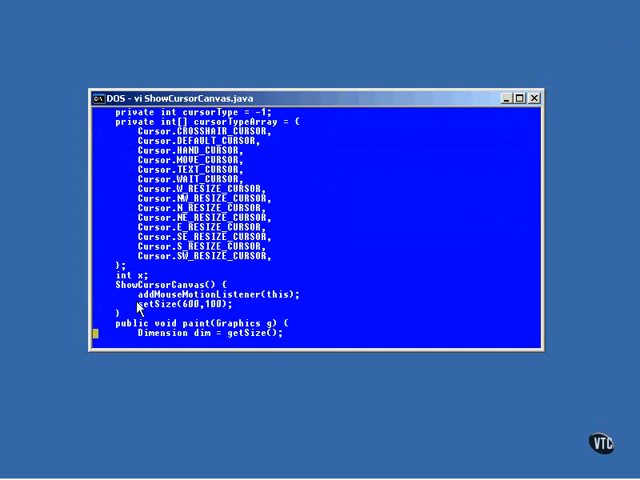
{"action": "scroll", "scroll_direction": "down", "scroll_amount": 3}
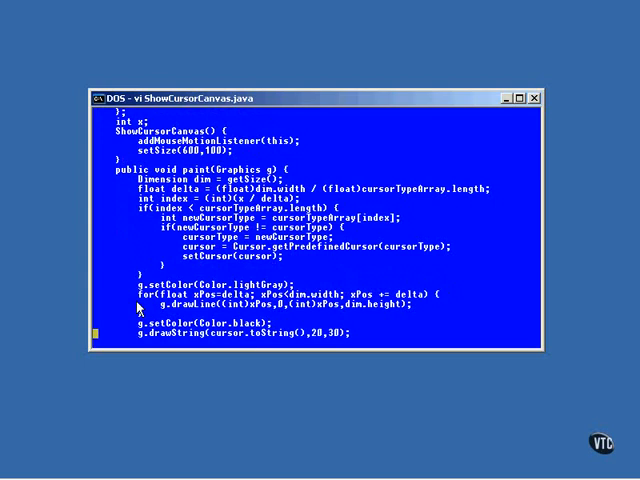
{"action": "scroll", "scroll_direction": "down", "scroll_amount": 3}
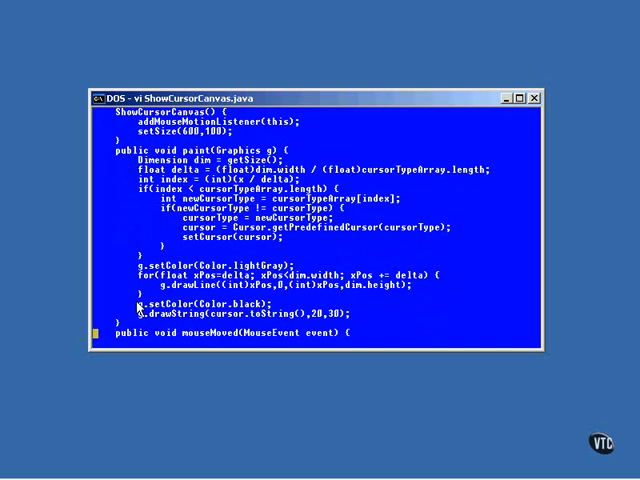
{"action": "mouse_move", "coordinate": [204, 250]}
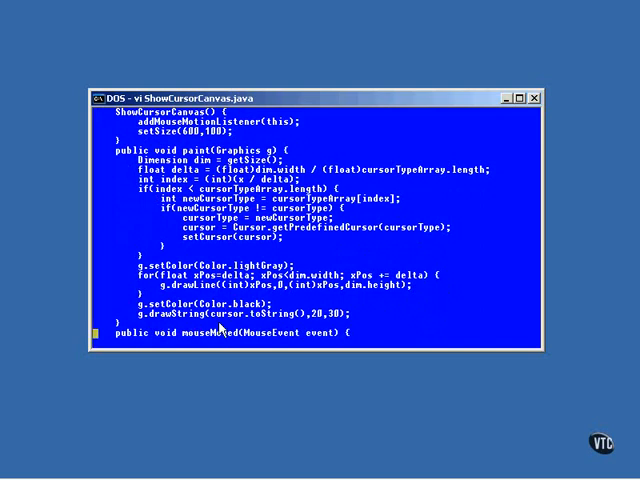
{"action": "type", "text": "x = event.getX();"}
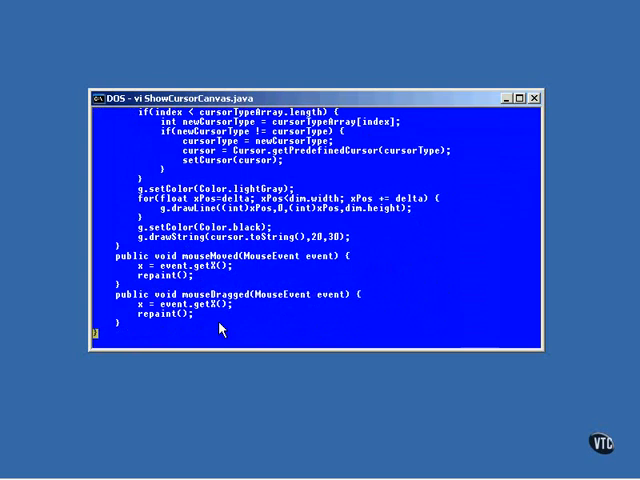
{"action": "scroll", "scroll_direction": "down", "scroll_amount": 3}
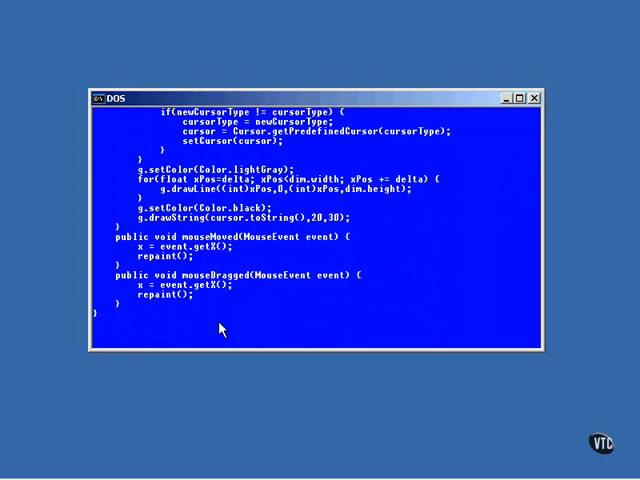
{"action": "type", "text": "java ShowCursor"}
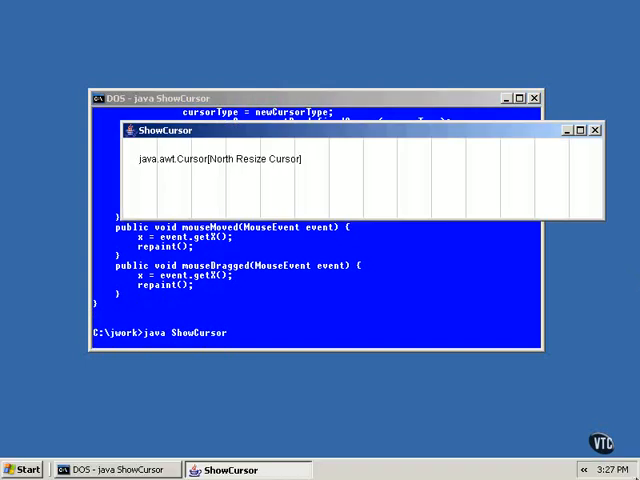
{"action": "mouse_move", "coordinate": [624, 176]}
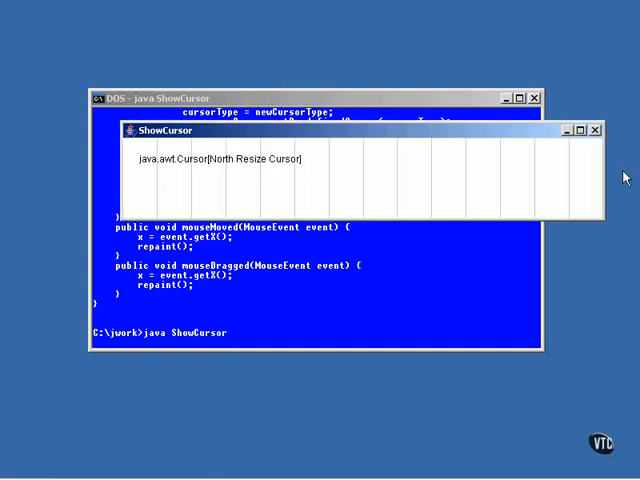
{"action": "mouse_move", "coordinate": [552, 172]}
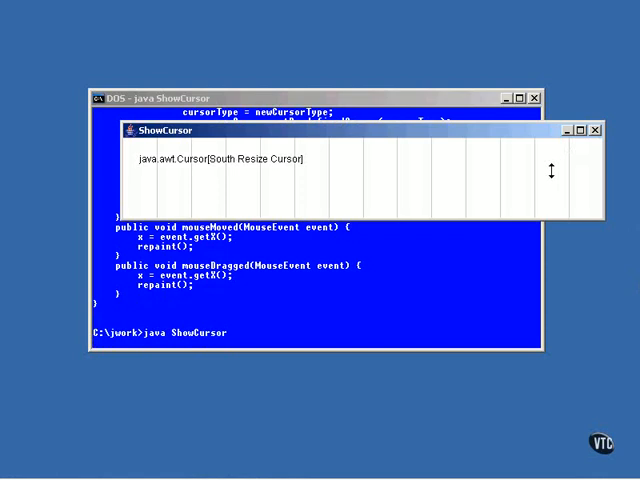
{"action": "mouse_move", "coordinate": [522, 176]}
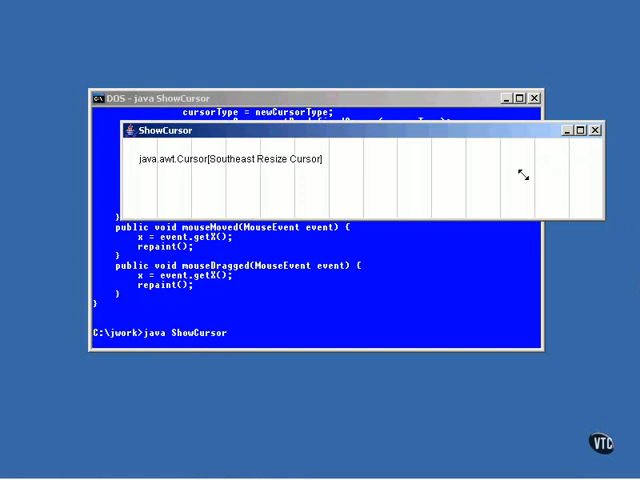
{"action": "mouse_move", "coordinate": [490, 184]}
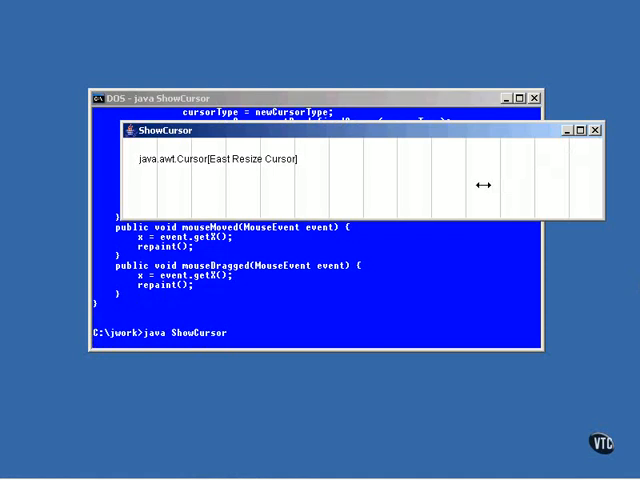
{"action": "mouse_move", "coordinate": [390, 176]}
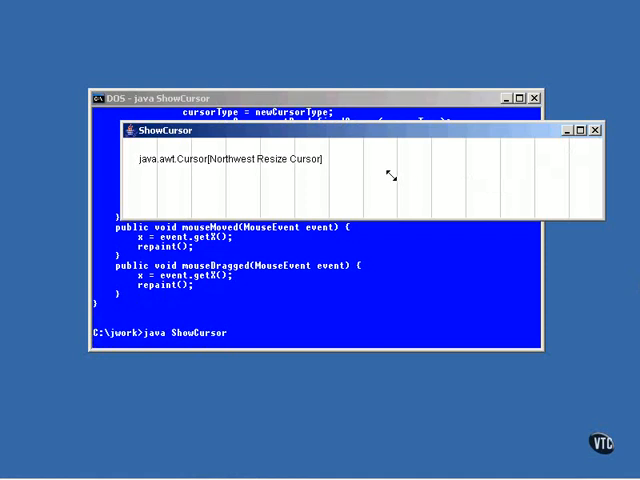
{"action": "mouse_move", "coordinate": [360, 176]}
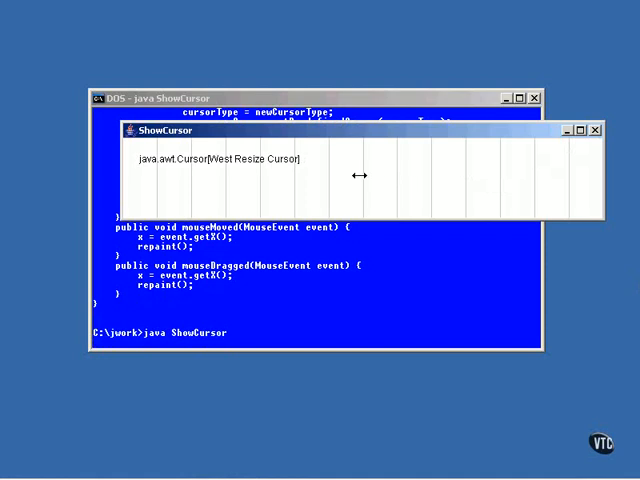
{"action": "mouse_move", "coordinate": [360, 176]}
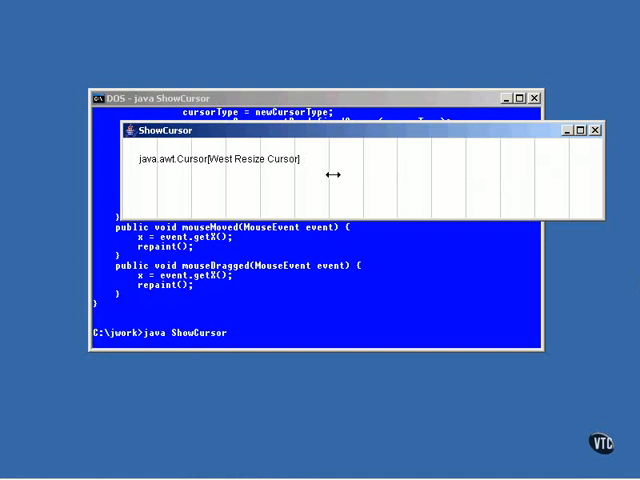
{"action": "mouse_move", "coordinate": [290, 176]}
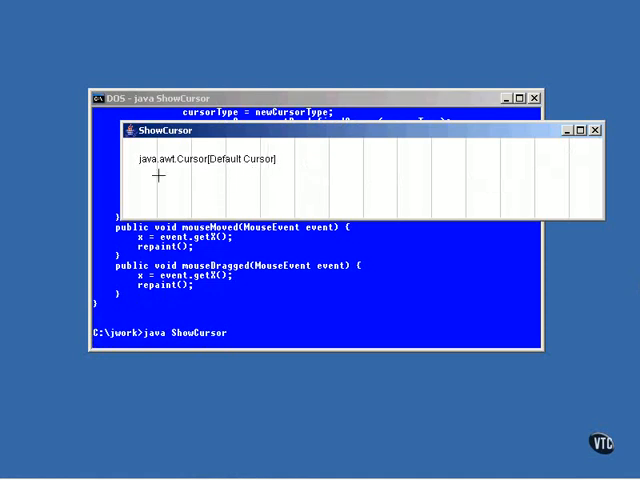
{"action": "mouse_move", "coordinate": [84, 236]}
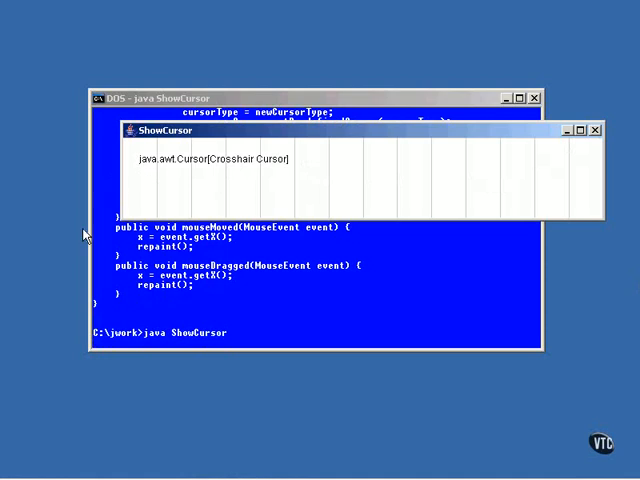
{"action": "mouse_move", "coordinate": [78, 292]}
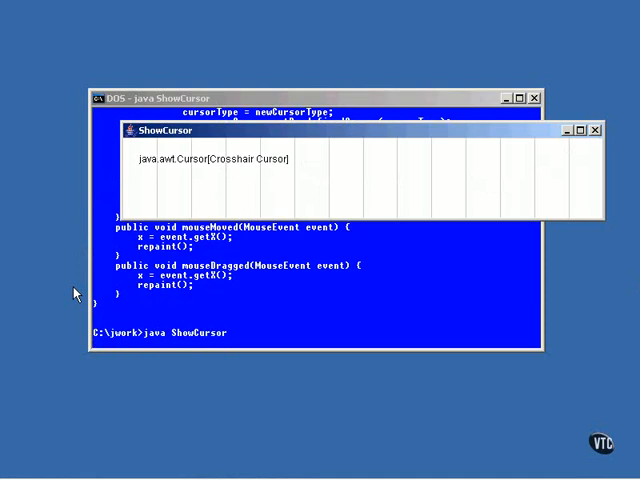
{"action": "mouse_move", "coordinate": [96, 302]}
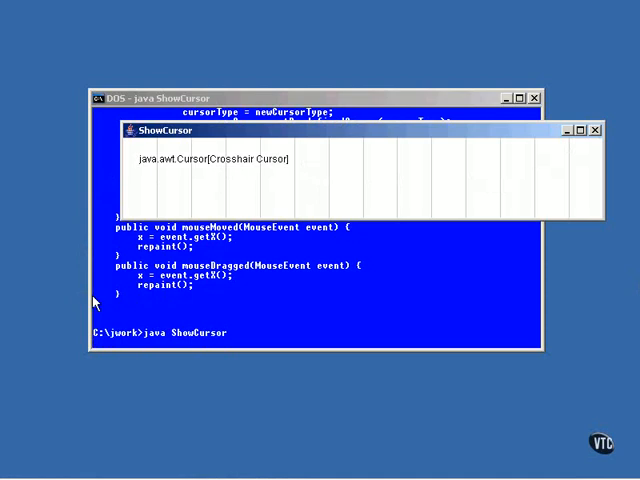
{"action": "mouse_move", "coordinate": [108, 312]}
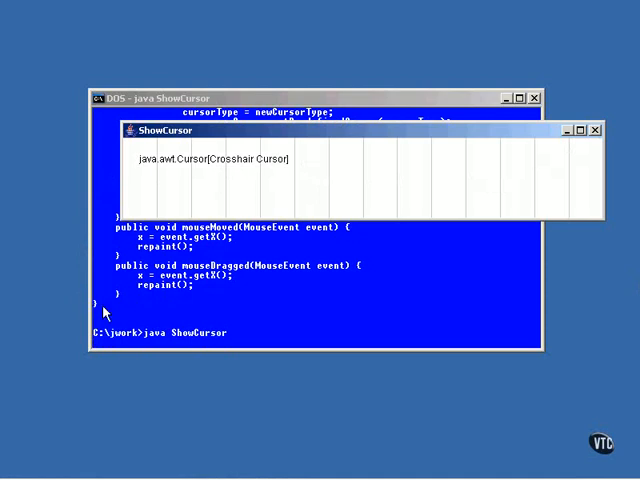
{"action": "mouse_move", "coordinate": [156, 310]}
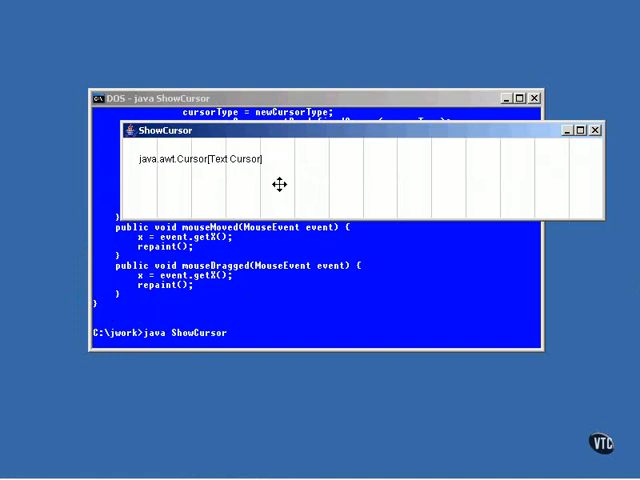
{"action": "mouse_move", "coordinate": [280, 302]}
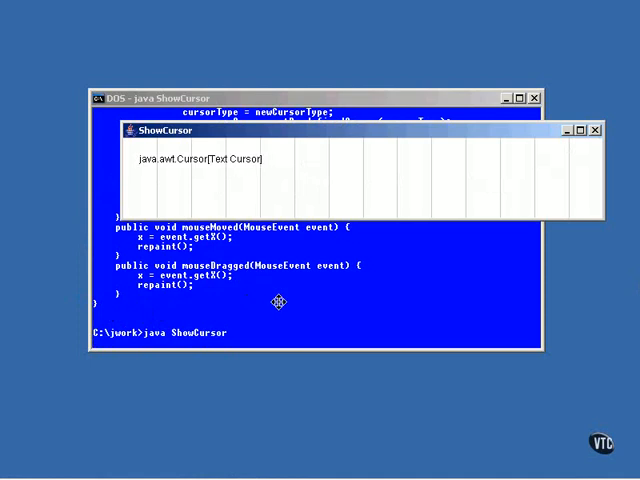